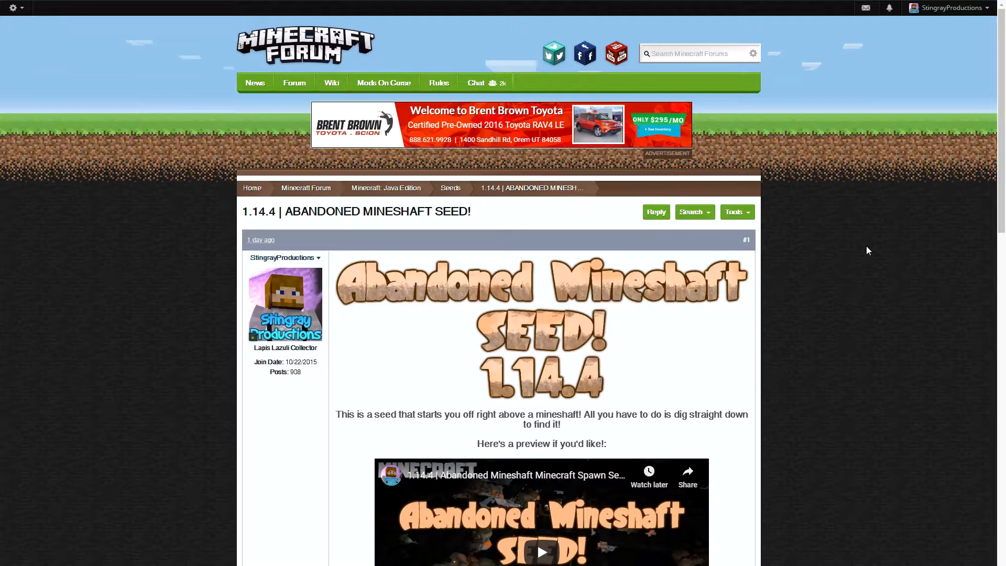
{"action": "mouse_move", "coordinate": [862, 249]}
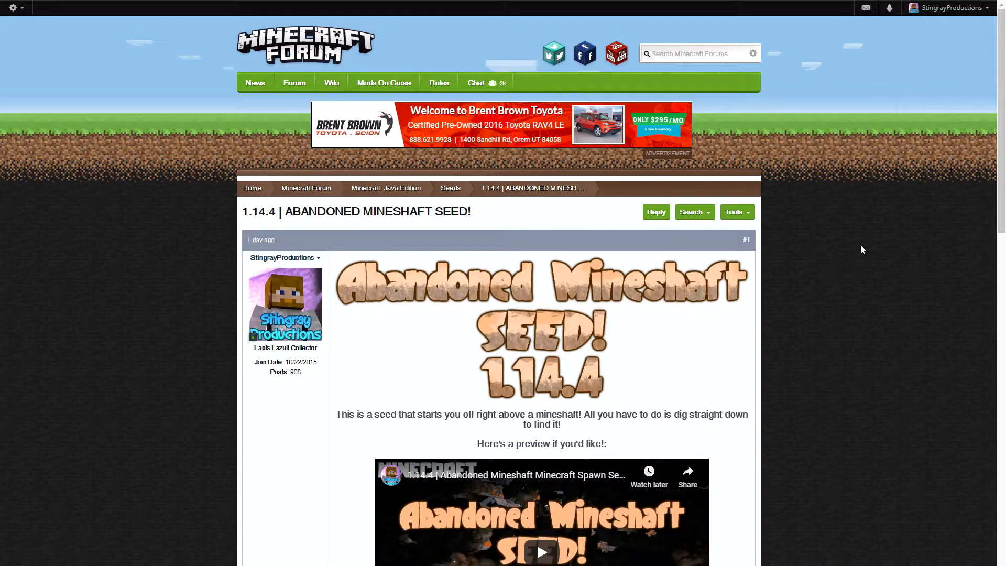
Scroll down to the seed post to edit it alongside the Notepad BBCode template
{"action": "scroll", "scroll_direction": "down", "scroll_amount": 3}
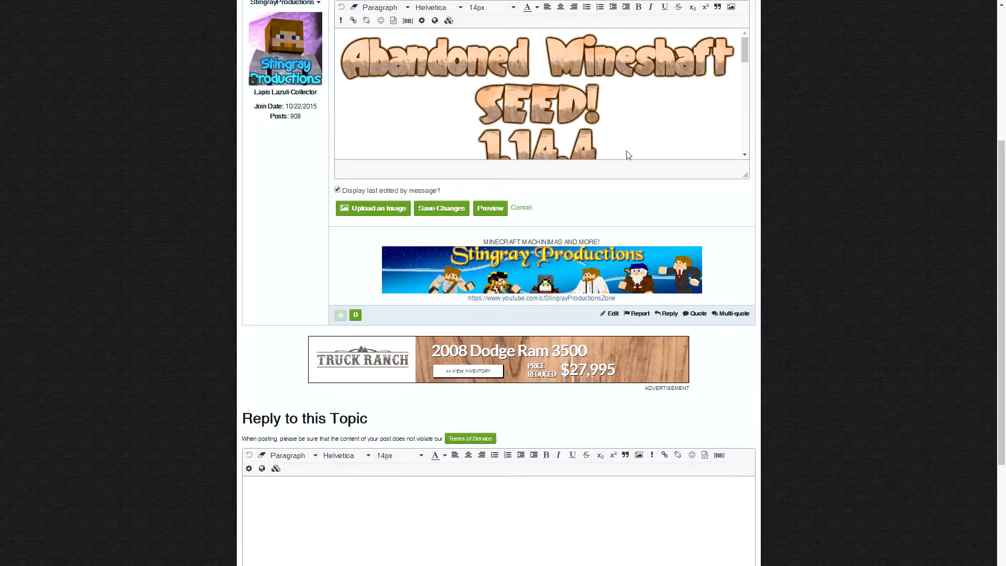
{"action": "scroll", "scroll_direction": "down", "scroll_amount": 3}
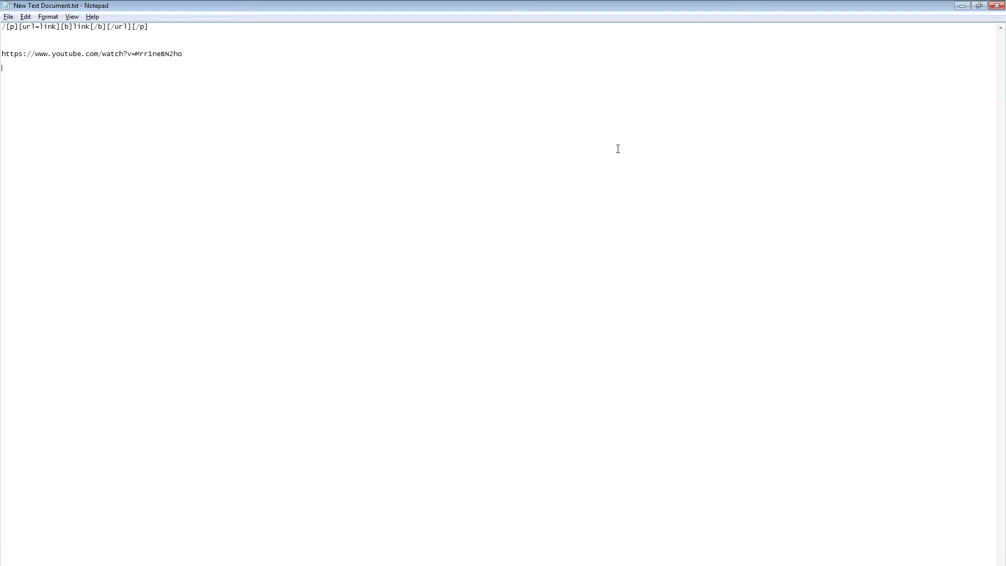
{"action": "left_click_drag", "start_coordinate": [21, 26], "coordinate": [148, 26]}
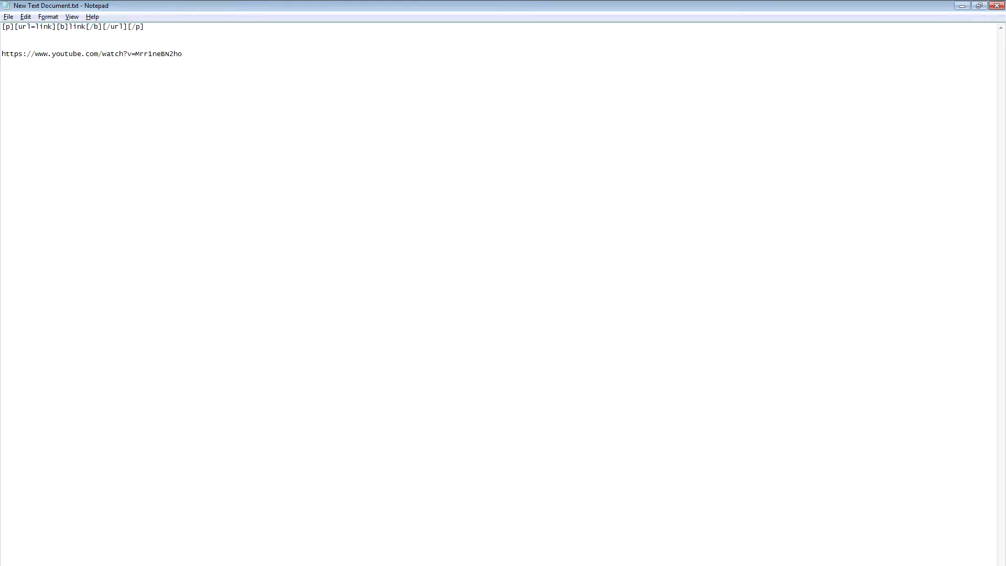
{"action": "type", "text": "[p][url=link][b]link[/b][/url][/p]"}
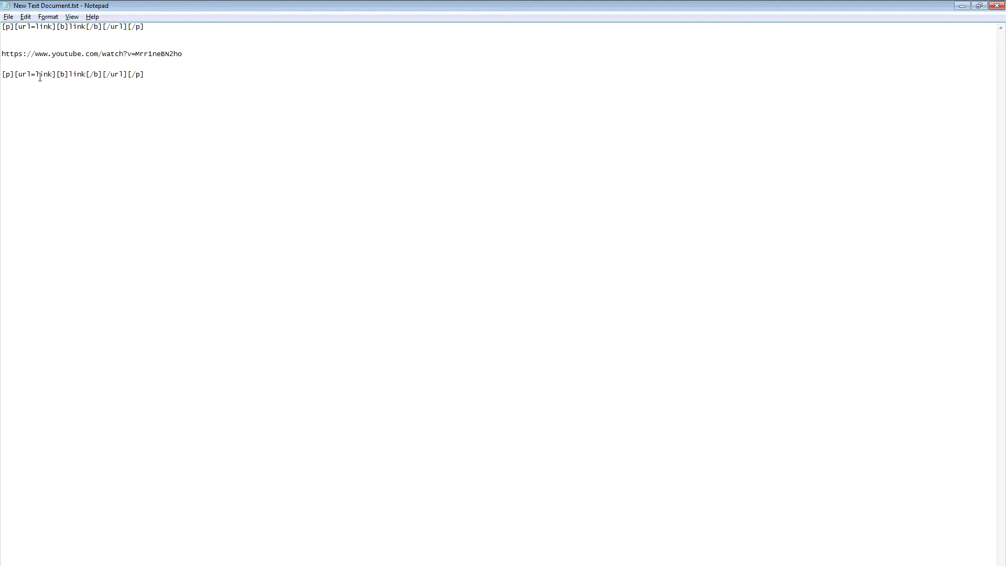
{"action": "left_click_drag", "start_coordinate": [23, 53], "coordinate": [182, 54]}
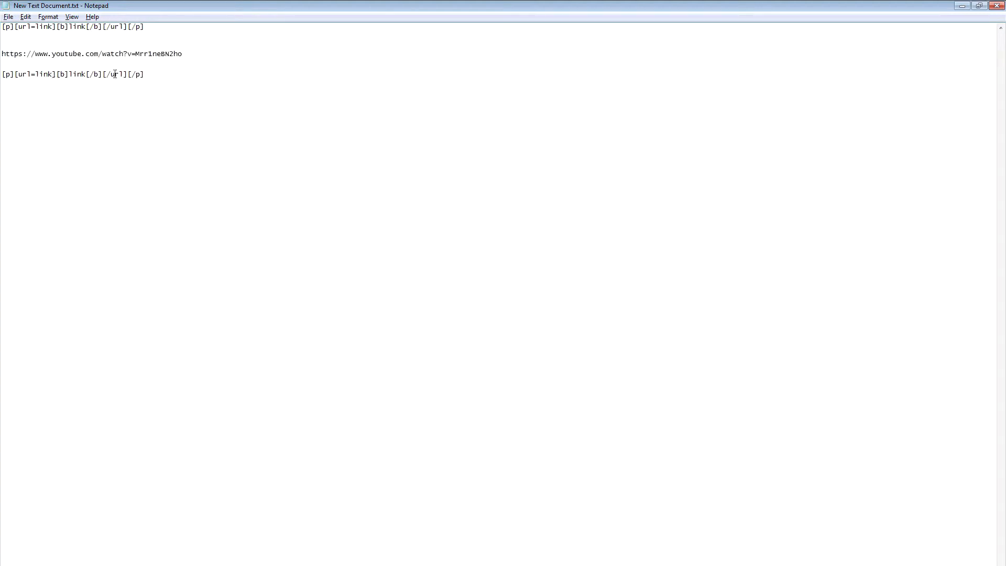
{"action": "type", "text": "https://www.youtube.com/watch?v=Mrr1neBN2ho"}
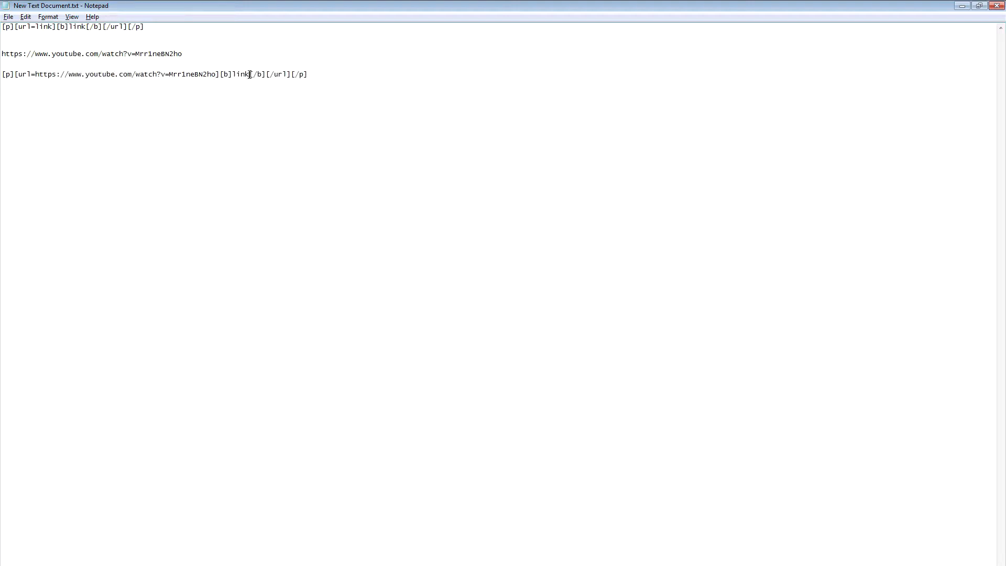
{"action": "type", "text": "https://www.youtube.com/watch?v=Mrr1neBN2ho"}
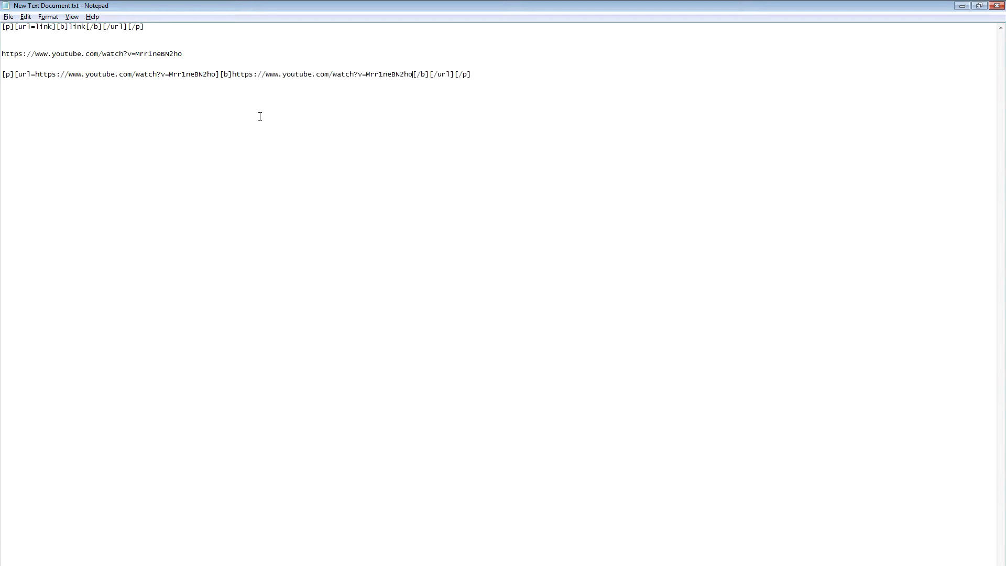
{"action": "mouse_move", "coordinate": [484, 79]}
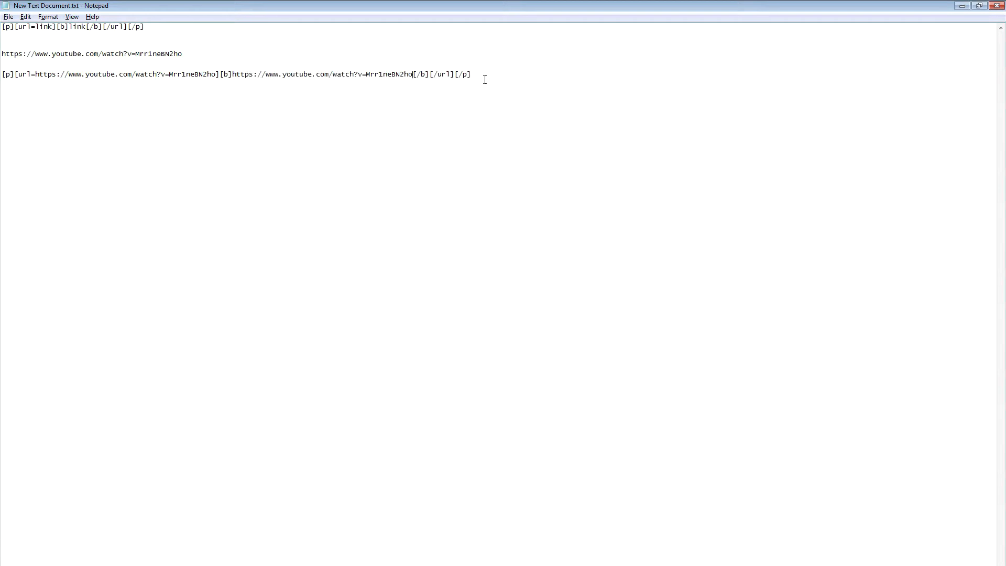
{"action": "triple_click", "coordinate": [192, 74]}
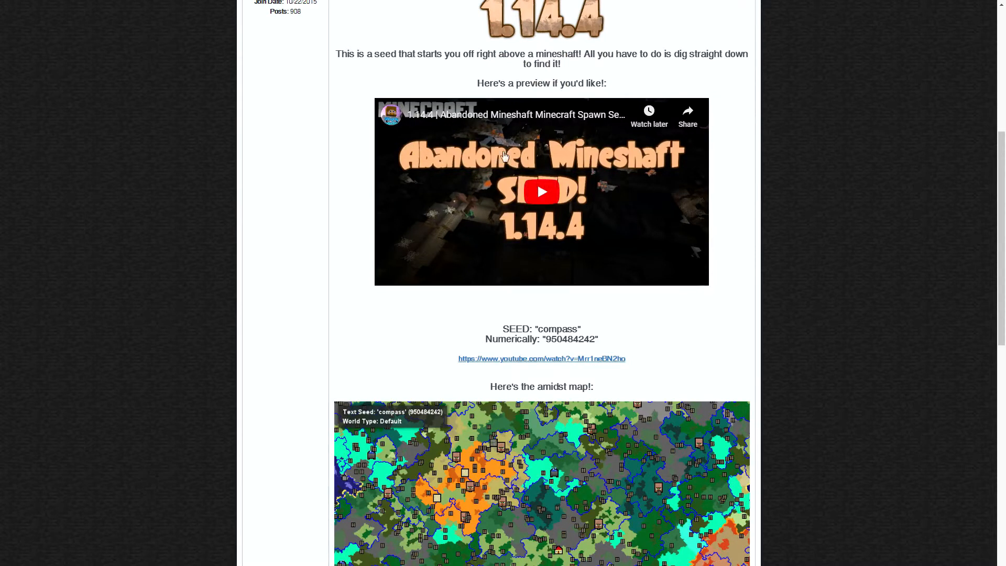
Scroll the saved post to confirm the YouTube link appears below the video
{"action": "scroll", "scroll_direction": "down", "scroll_amount": 3}
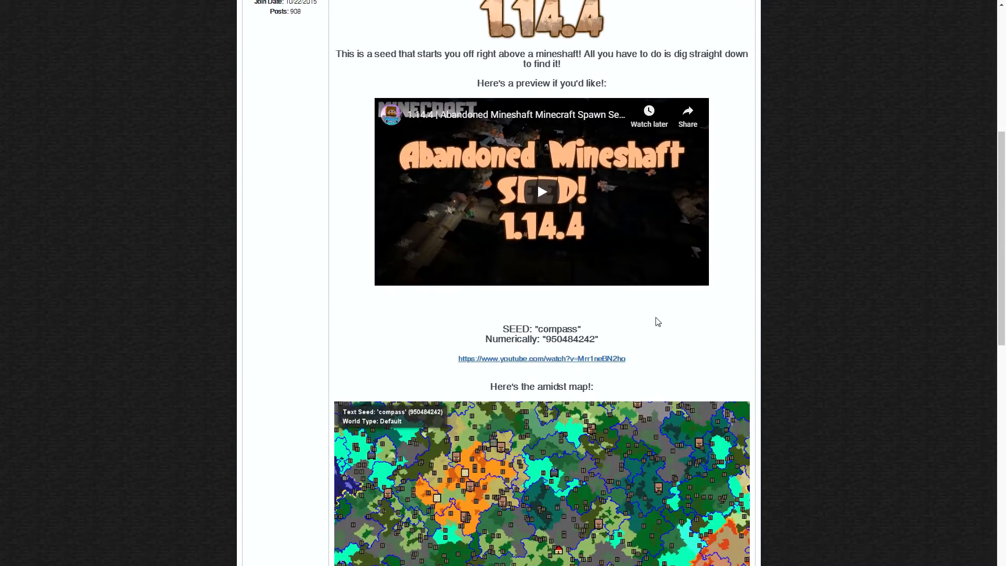
{"action": "mouse_move", "coordinate": [626, 329]}
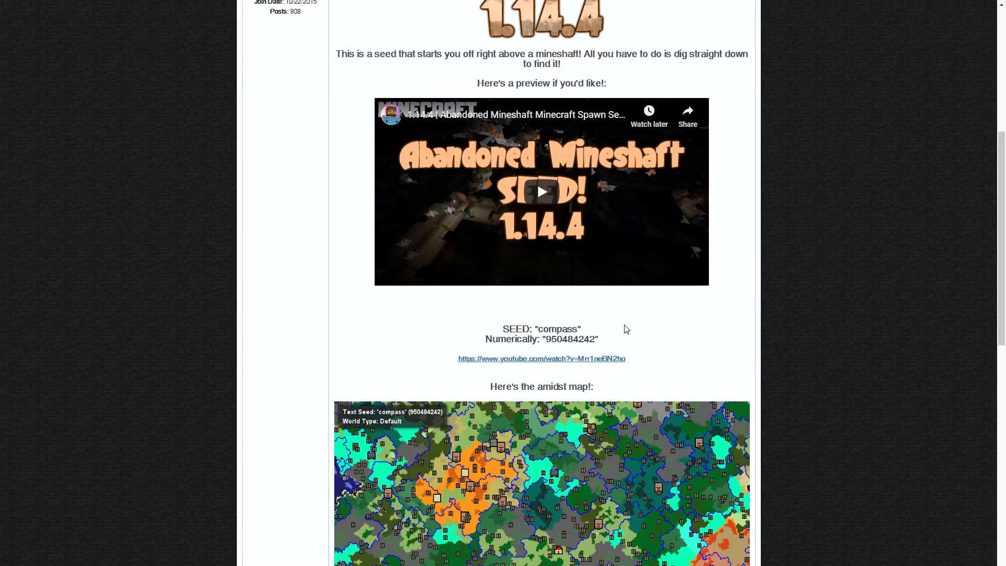
{"action": "scroll", "scroll_direction": "up", "scroll_amount": 3}
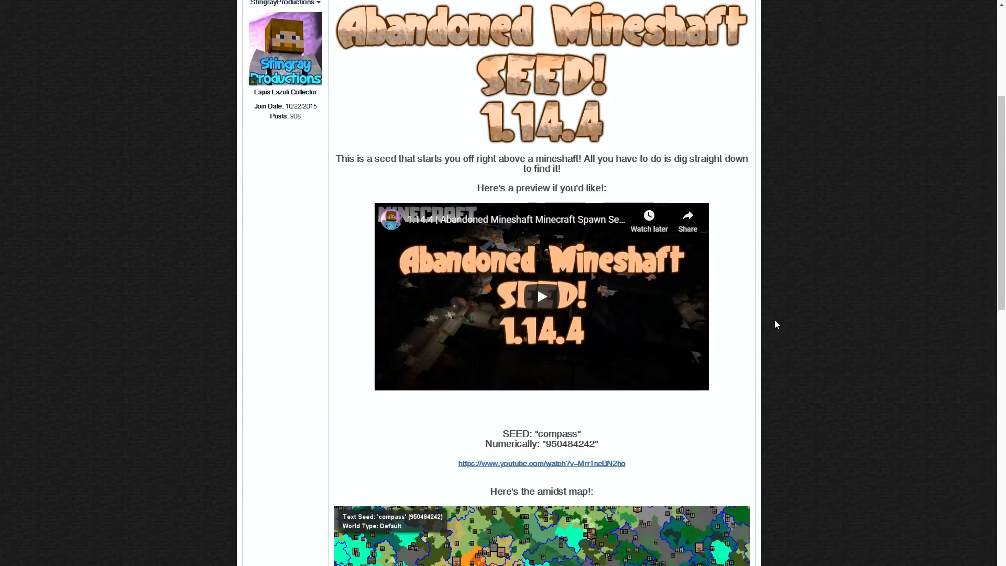